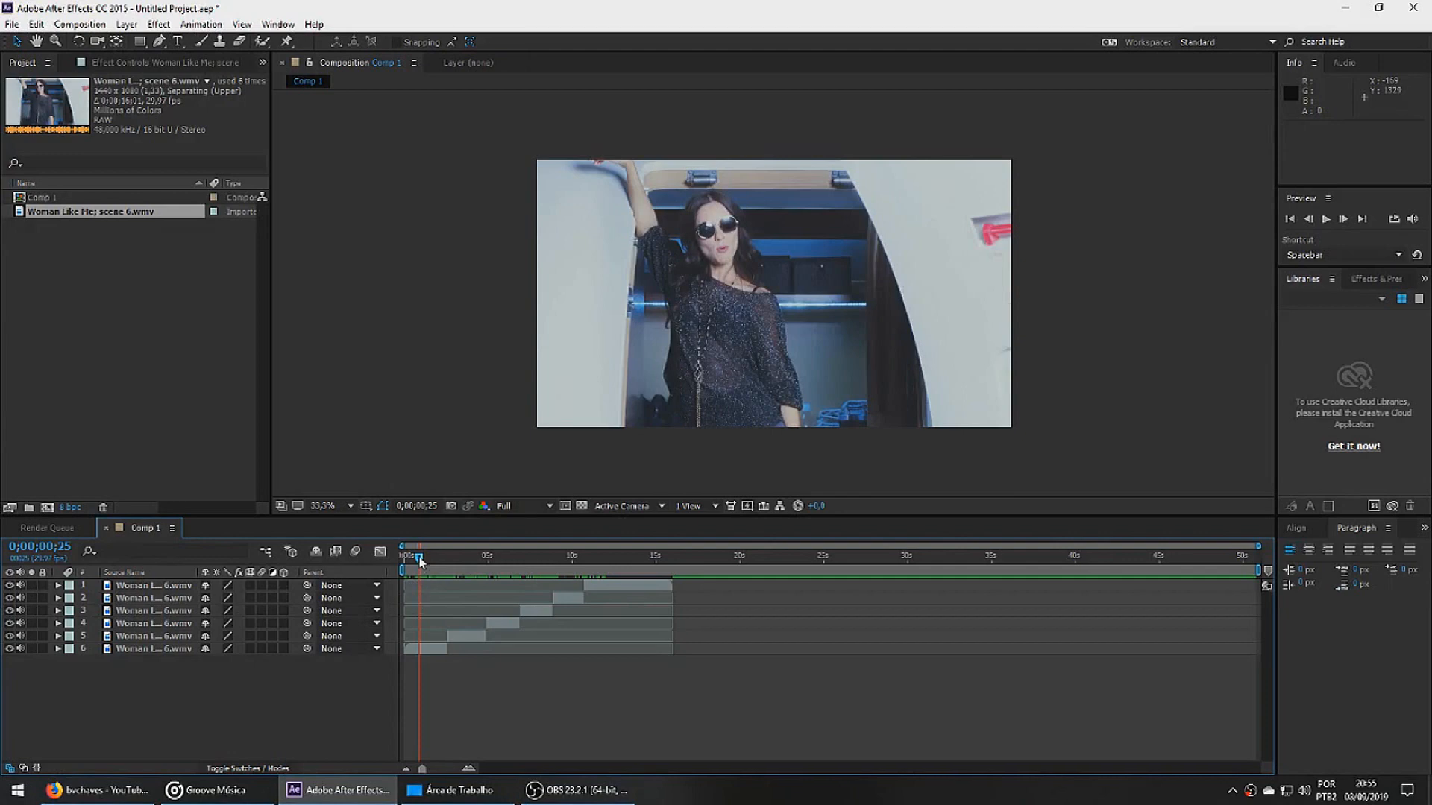
Step: Pre-compose layers 6 and 5 with all attributes moved, creating scene 6 Comp 1 and Comp 2
click(465, 557)
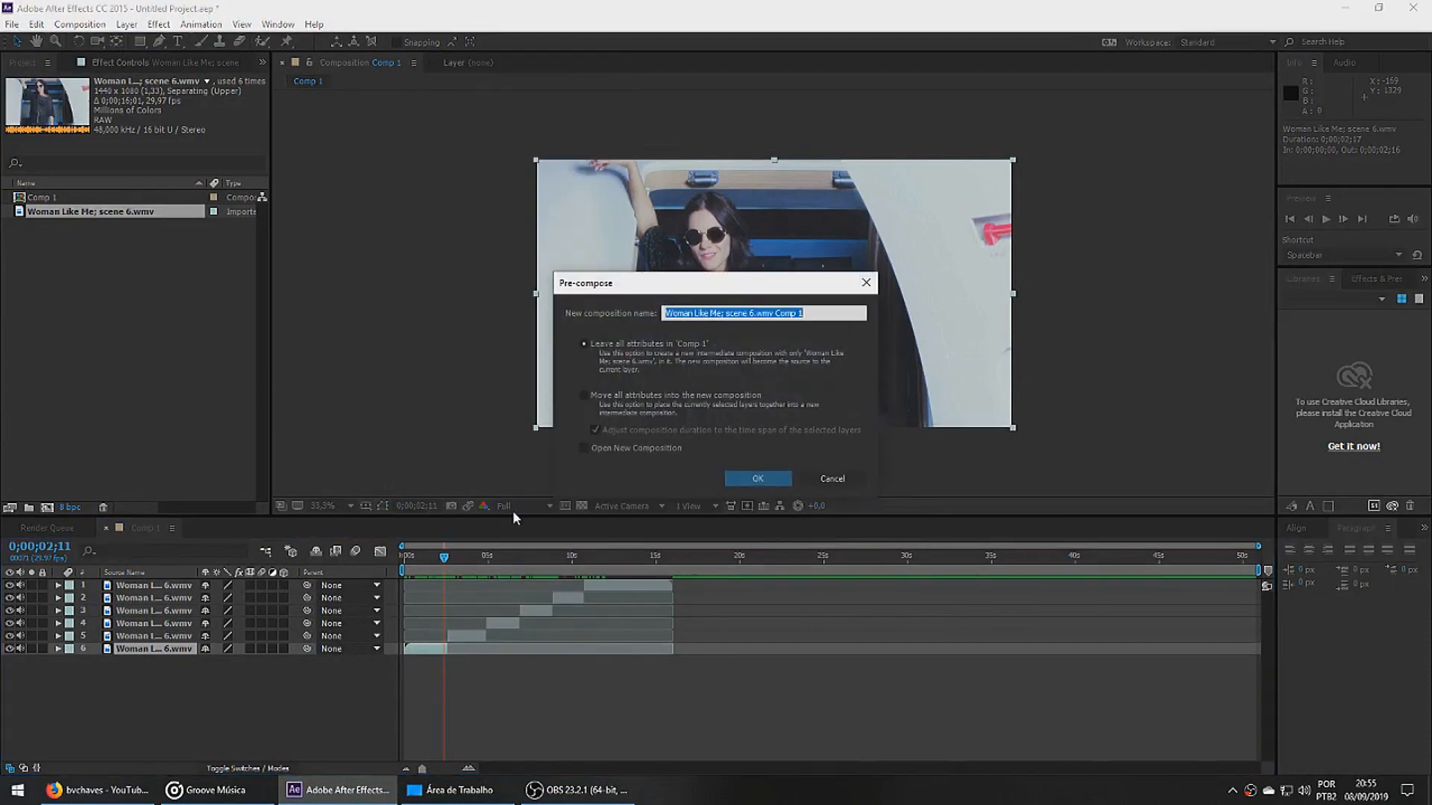
click(586, 395)
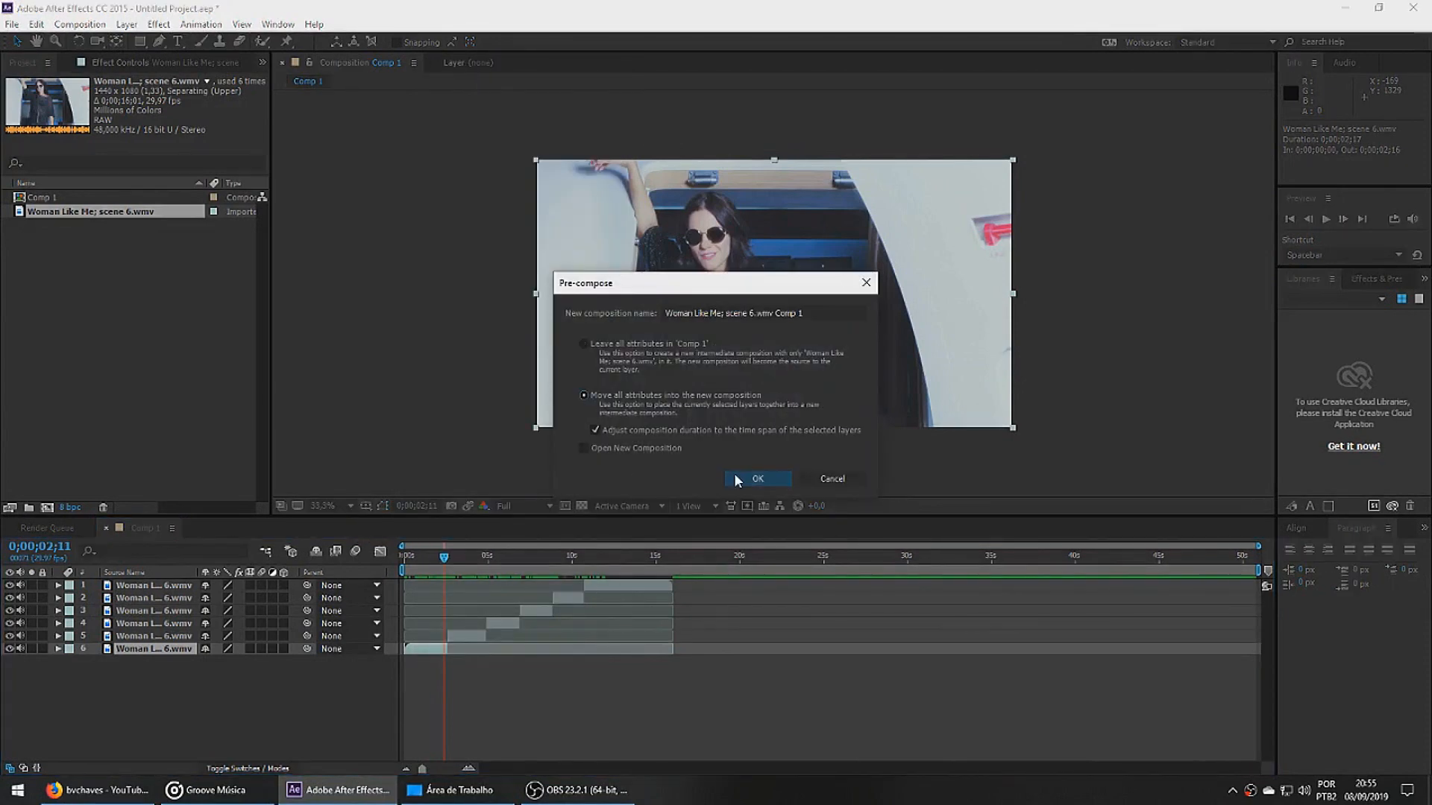
click(757, 479)
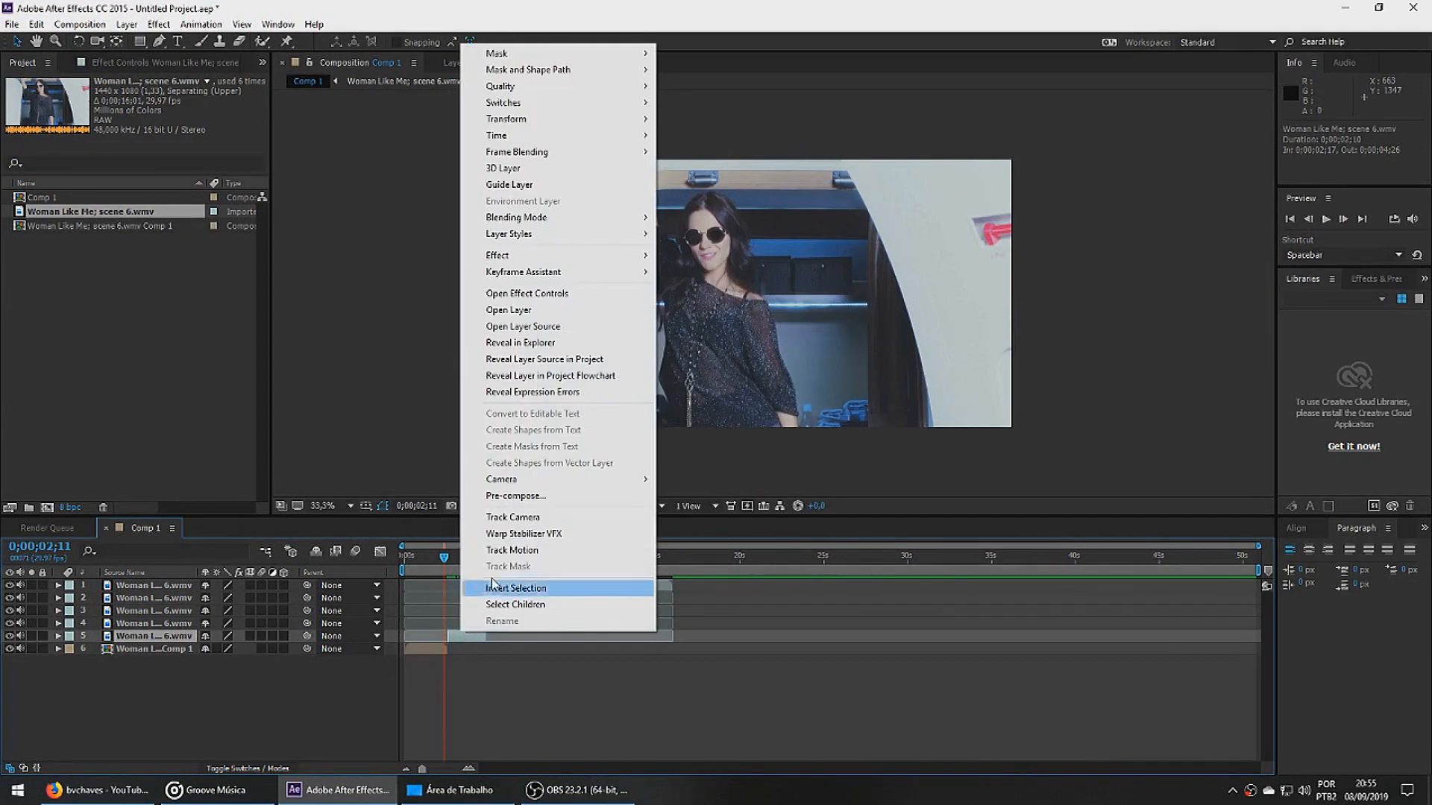
click(516, 496)
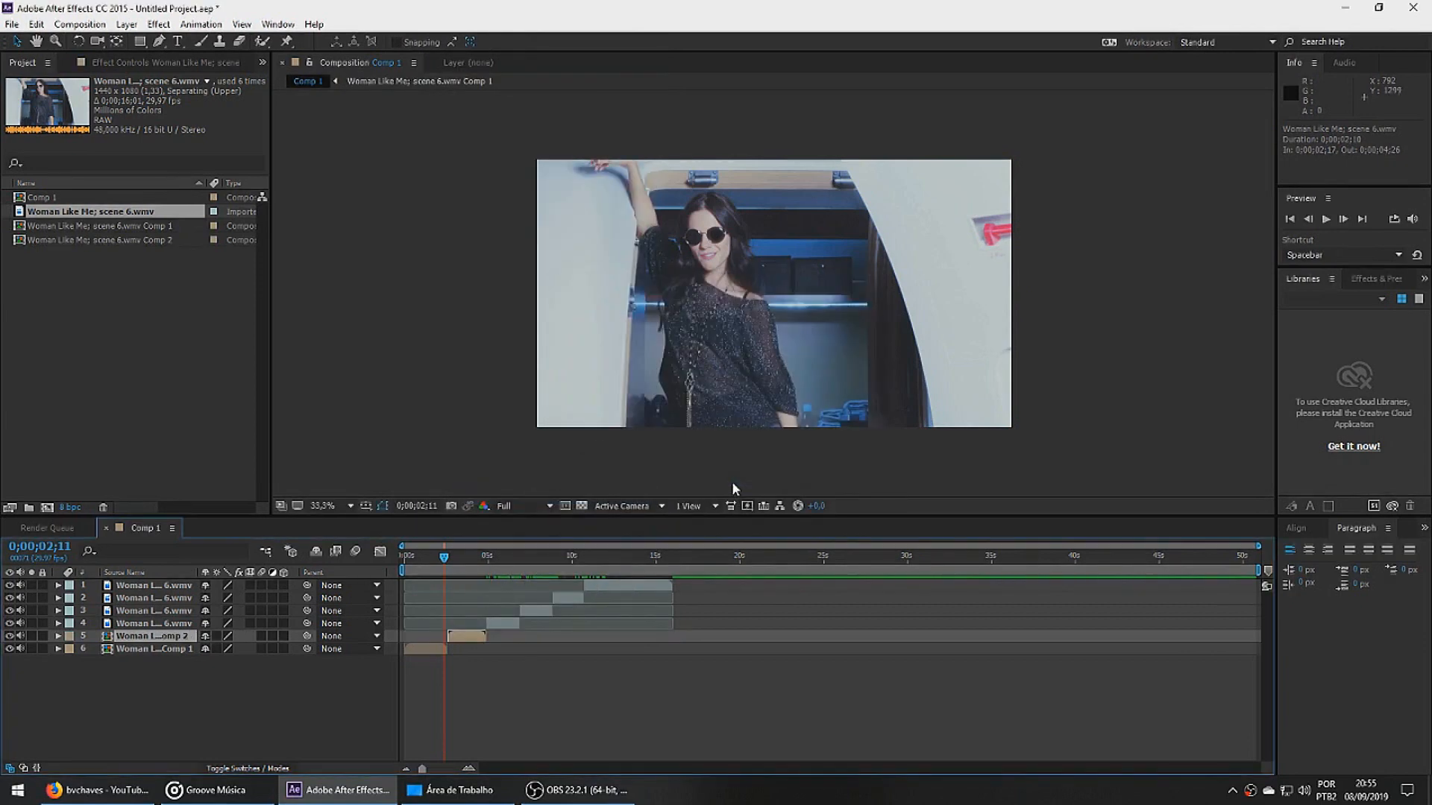
Step: Apply Motion Tile to Comp 1 with Mirror Edges enabled, then to Comp 2
click(1350, 278)
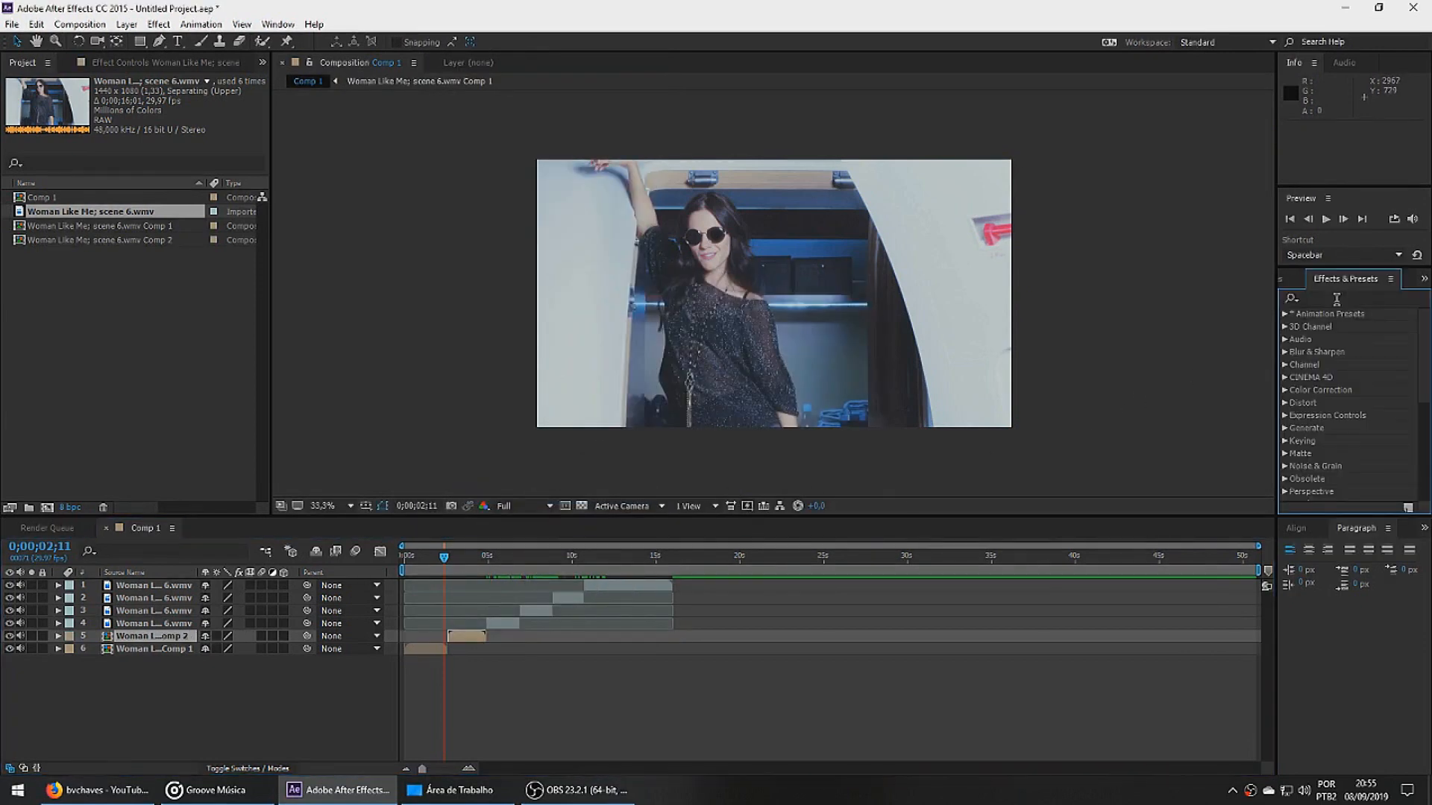
text(motion)
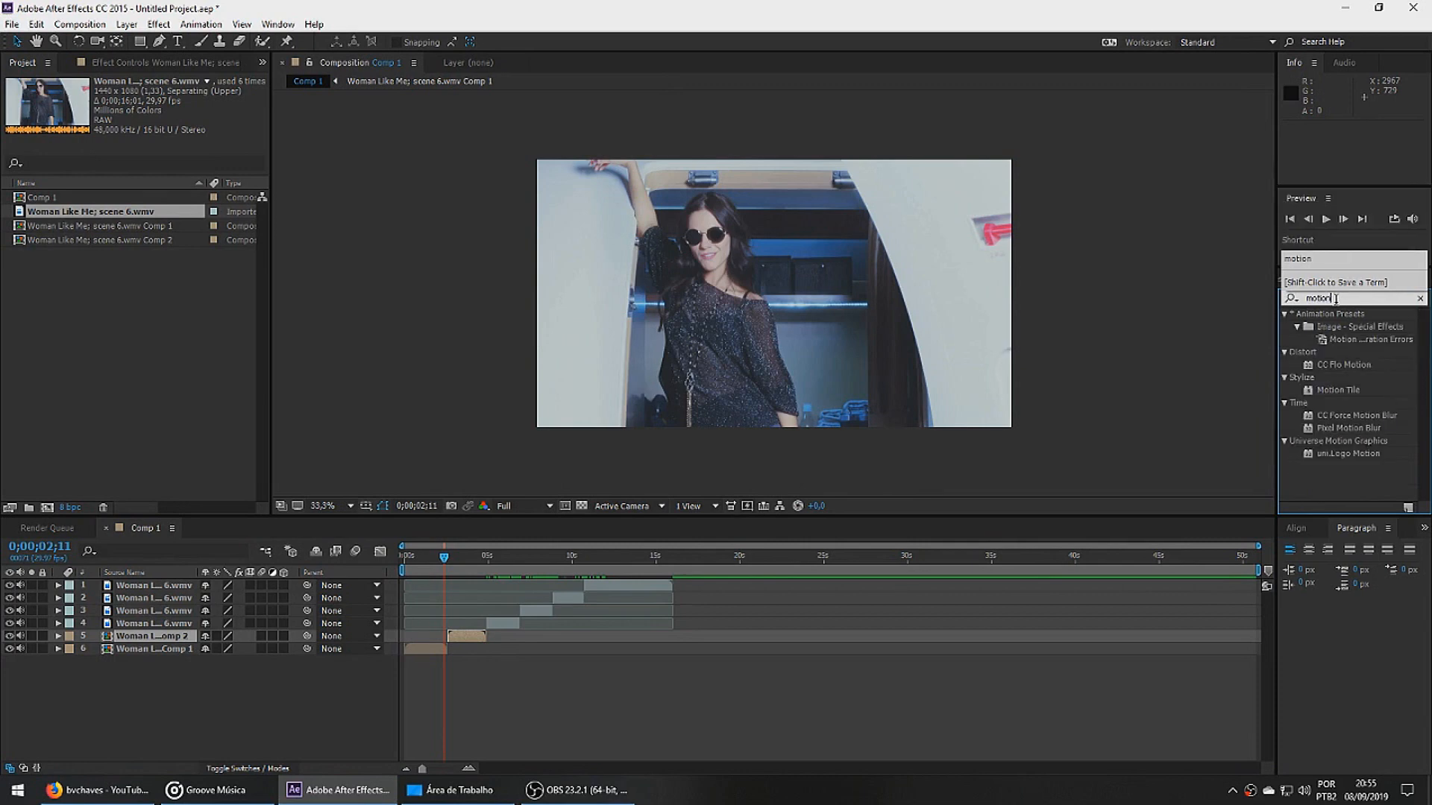
drag(1339, 390, 964, 459)
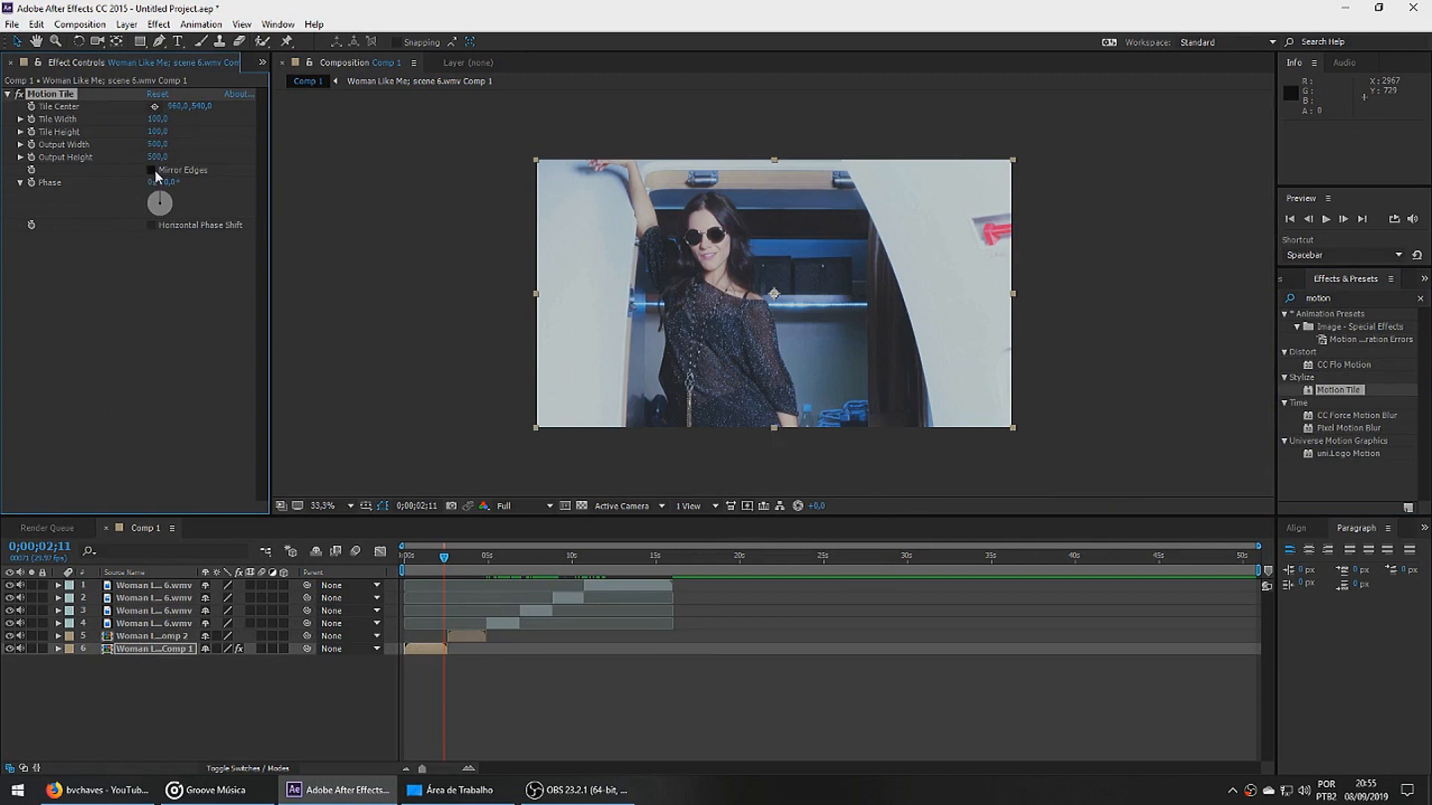
click(151, 170)
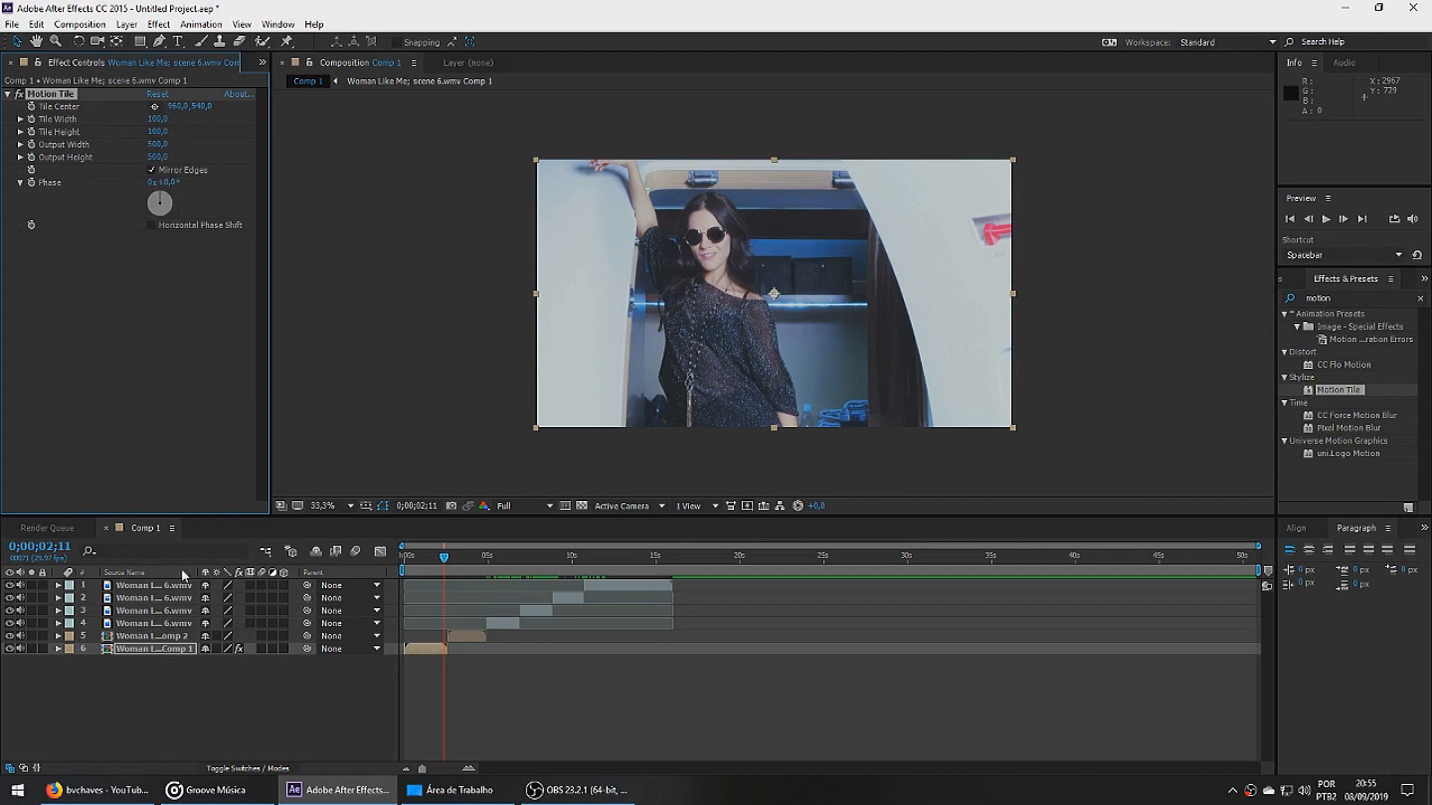
click(155, 636)
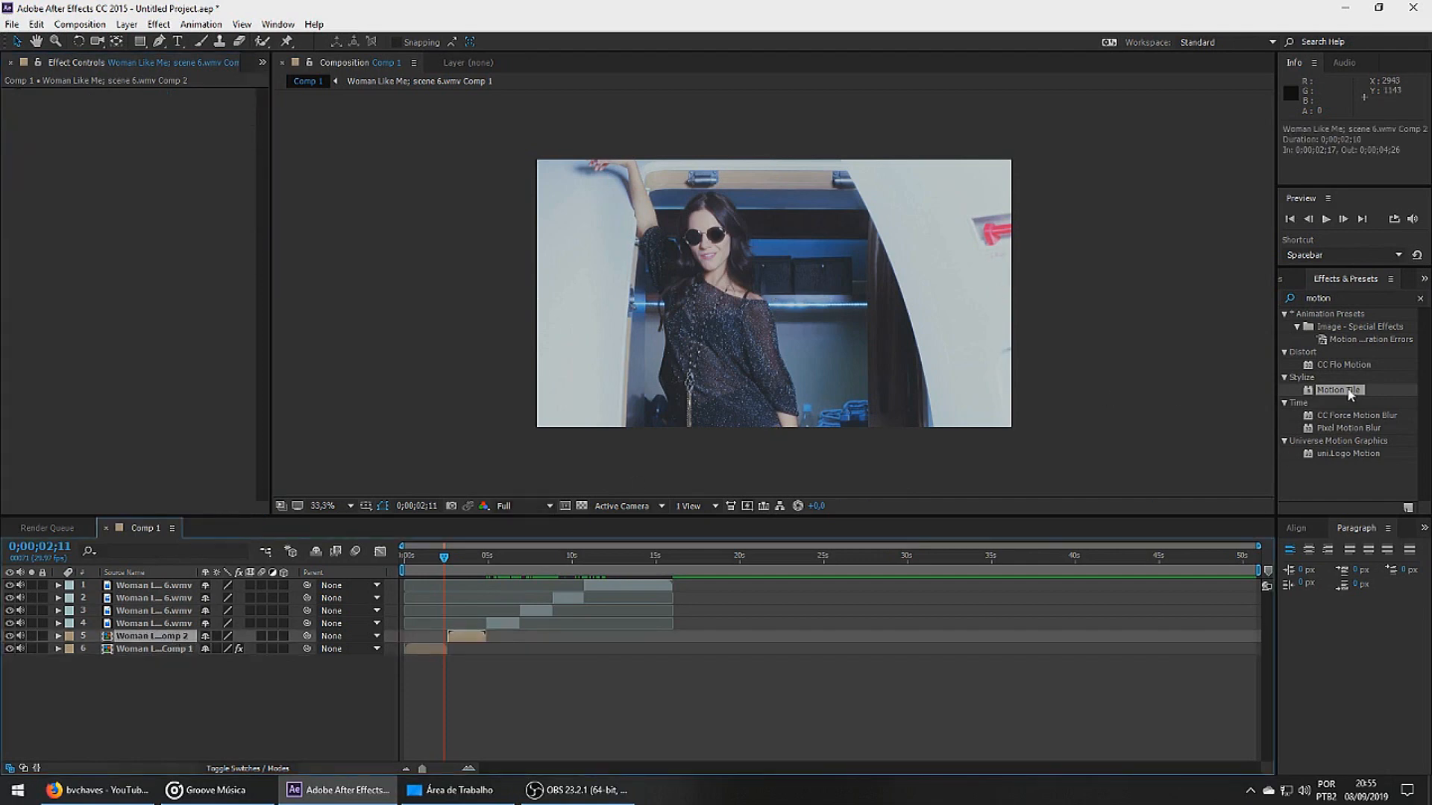
double_click(1338, 390)
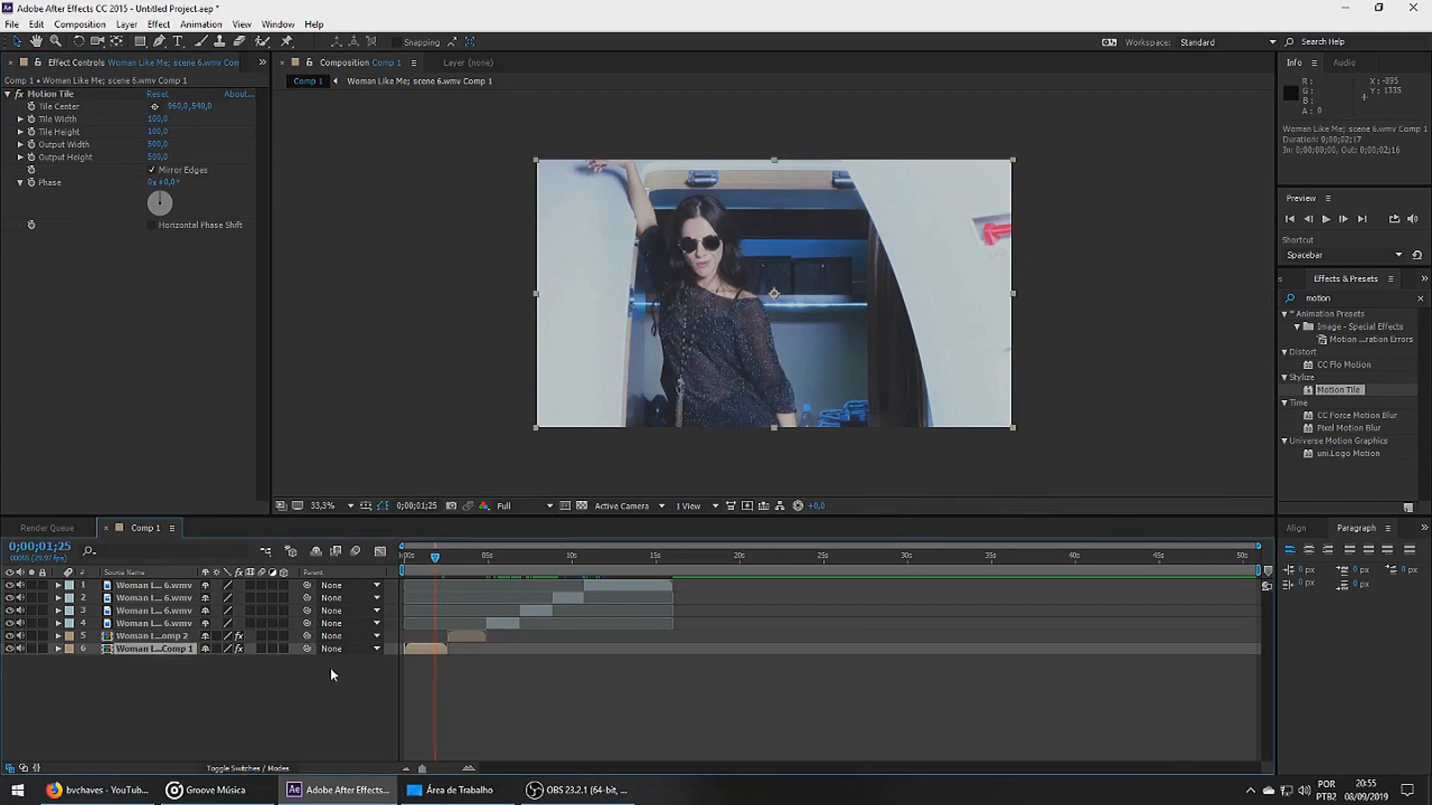
Step: Keyframe Comp 1's Scale from 100% to 120% and ease it in the Graph Editor
click(57, 648)
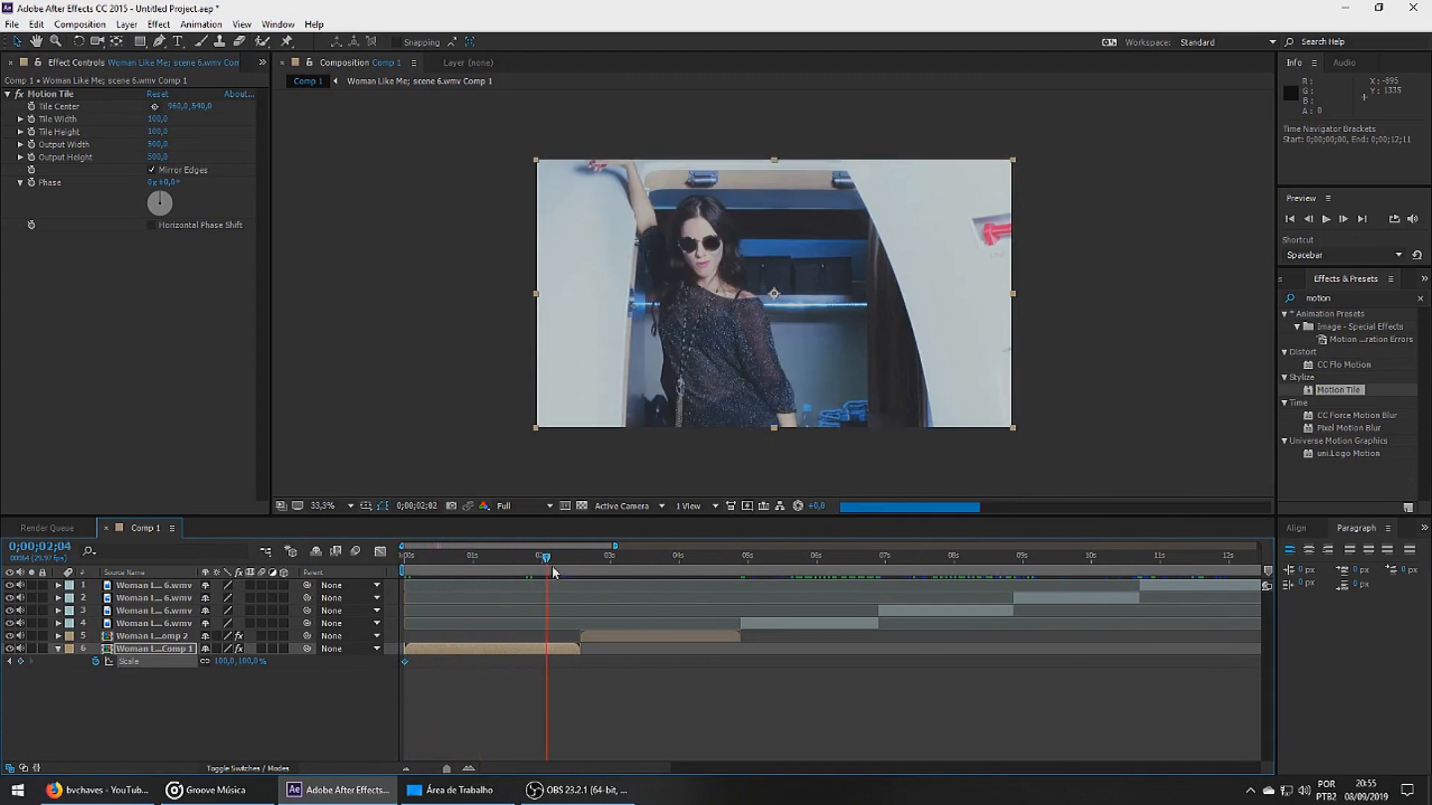
double_click(224, 661)
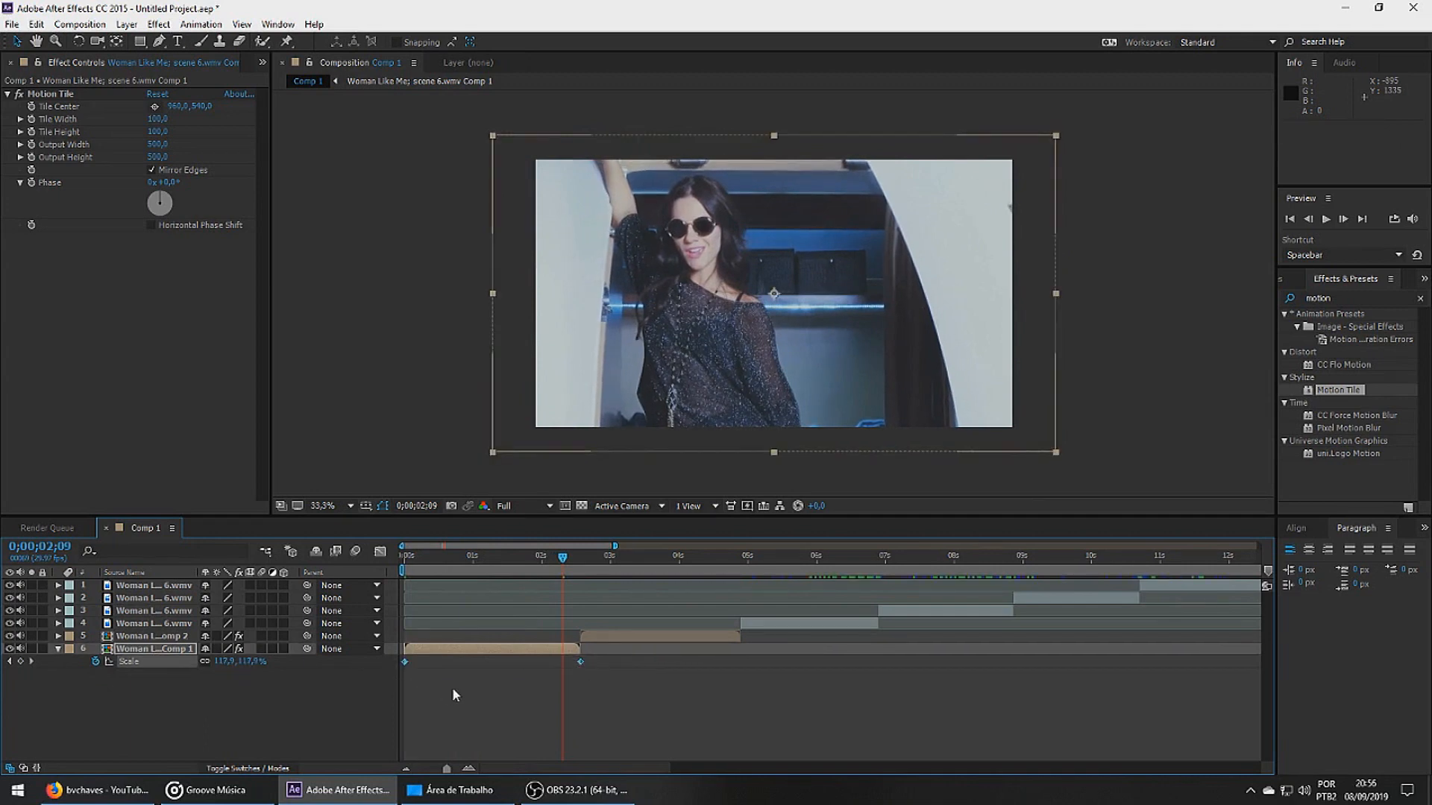
click(381, 552)
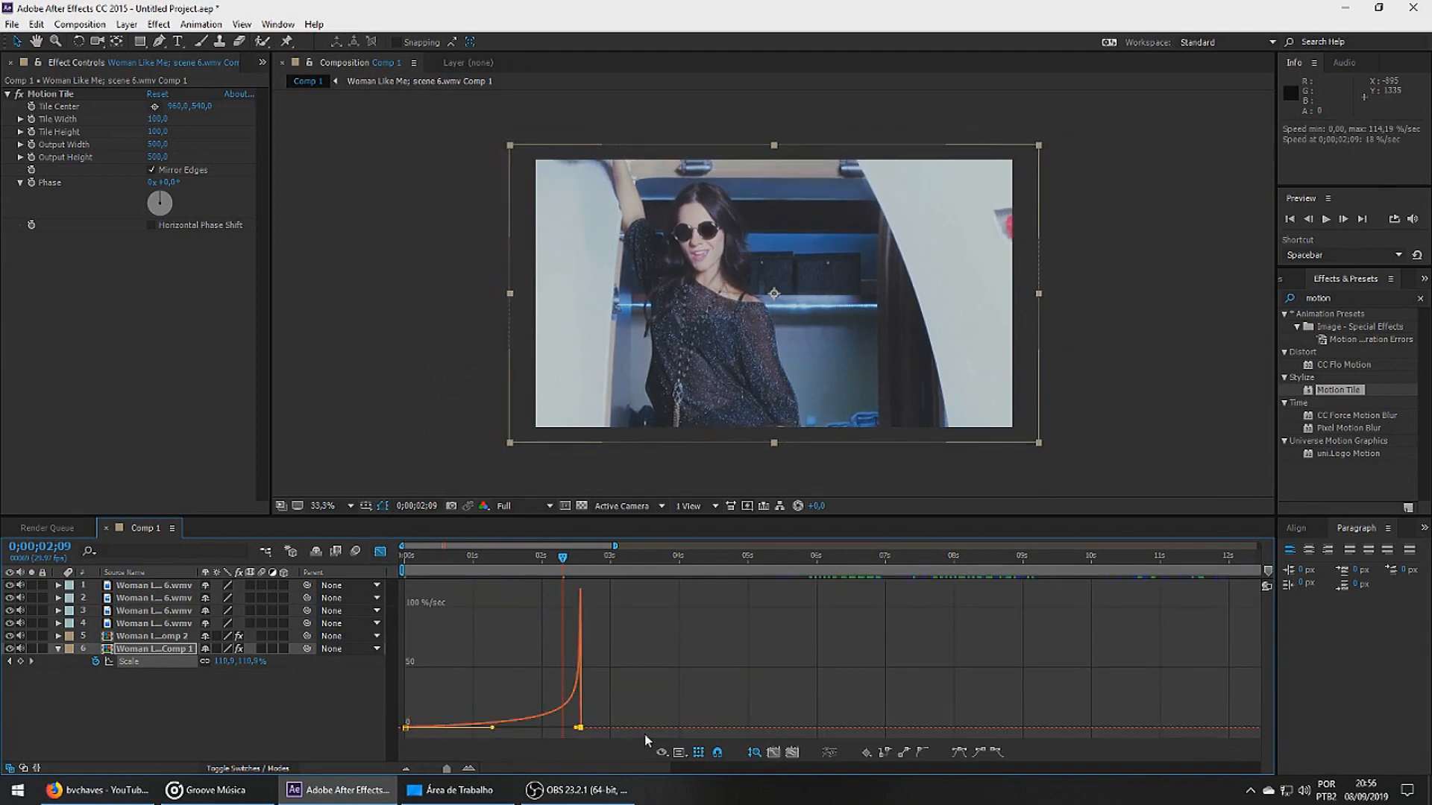
click(680, 753)
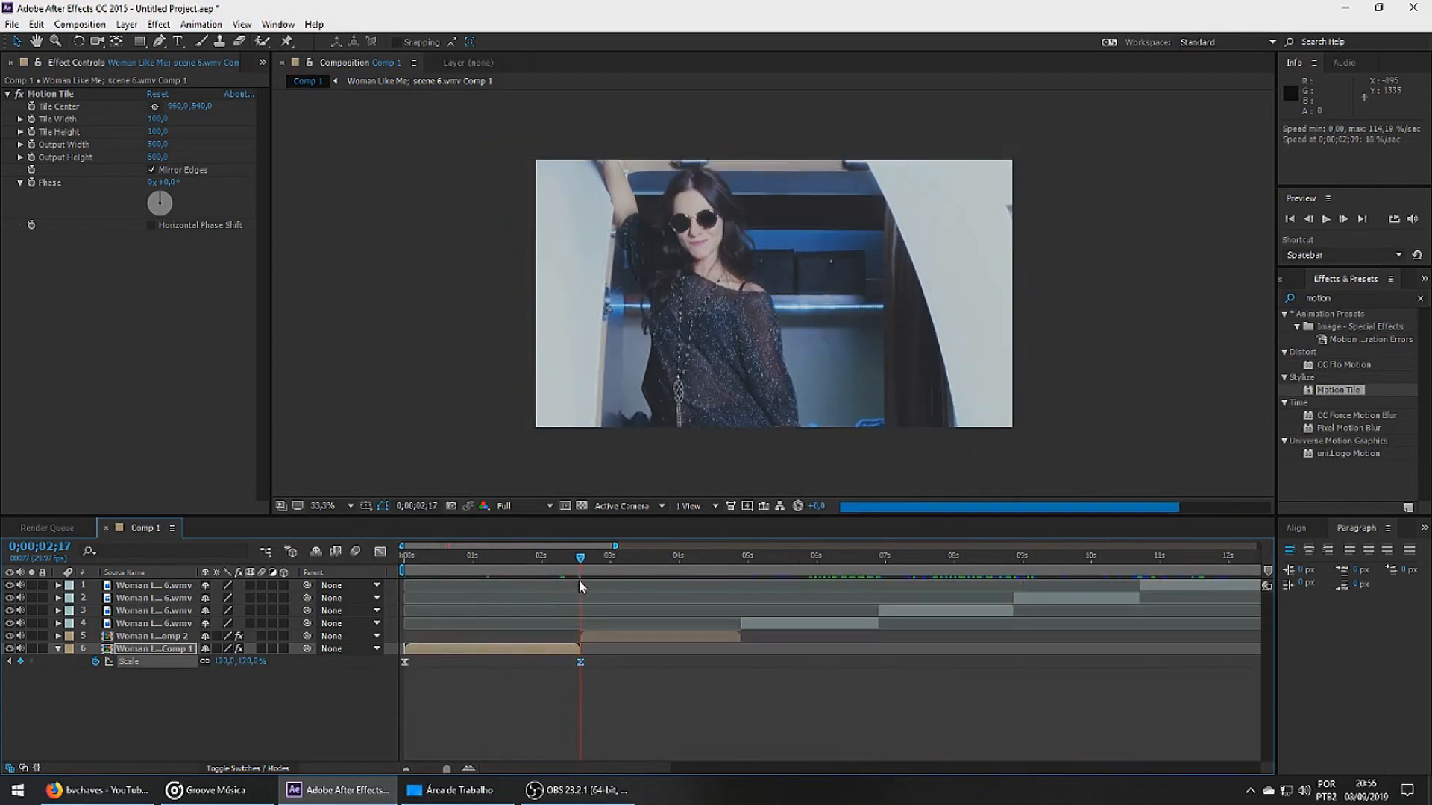
click(154, 635)
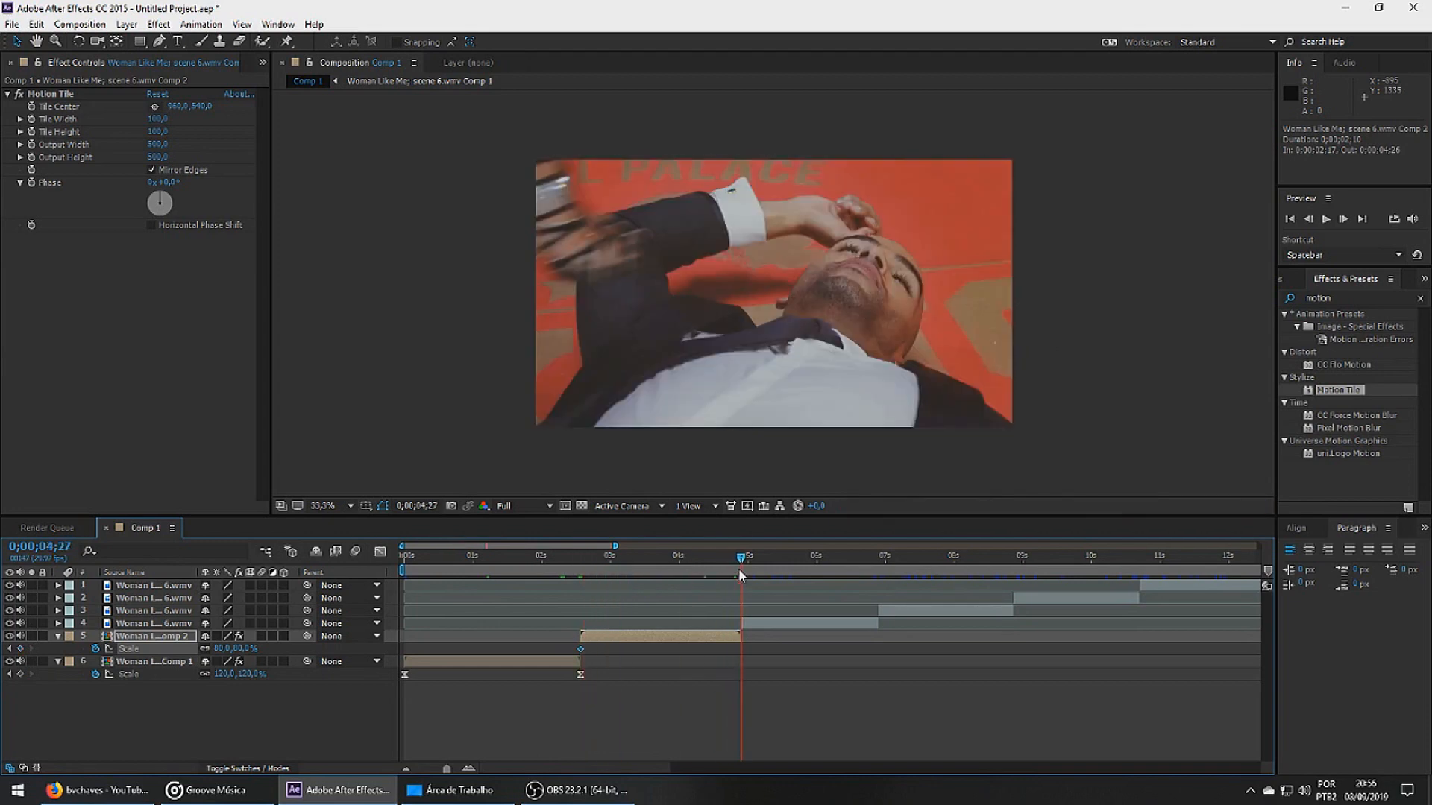
Step: Set Comp 2's later Scale keyframe to 100%, growing from 80%
double_click(233, 648)
text(100)
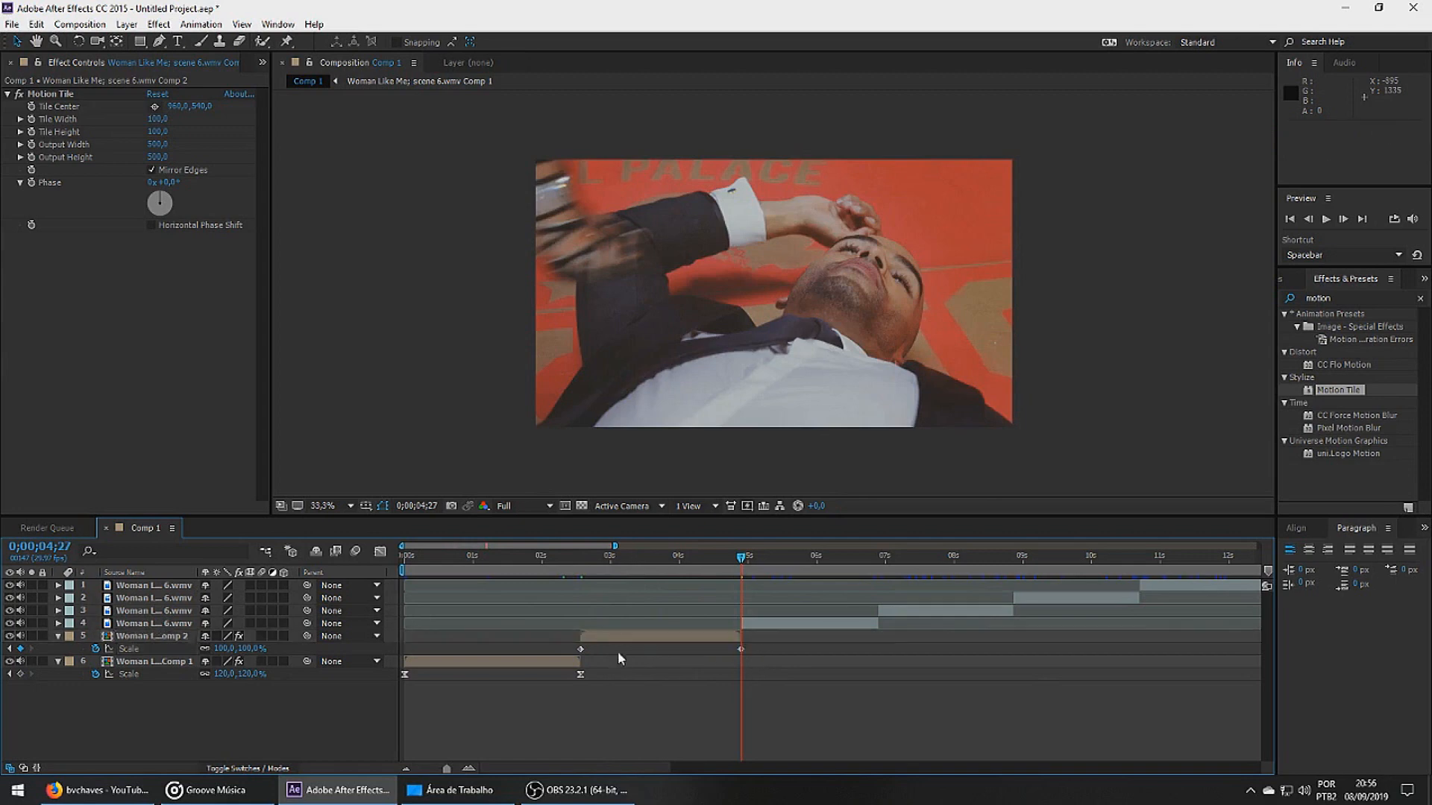
mouse_move(596, 658)
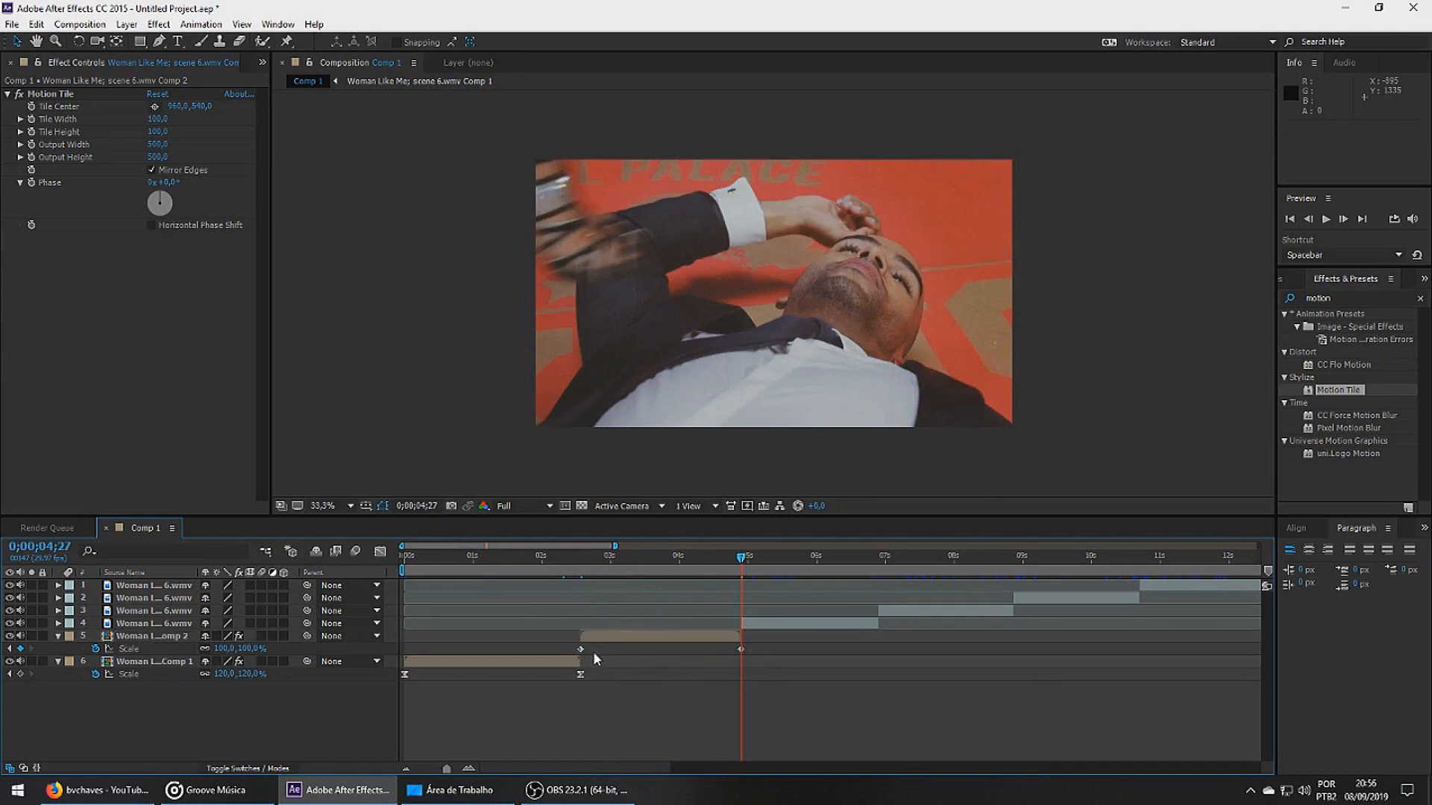